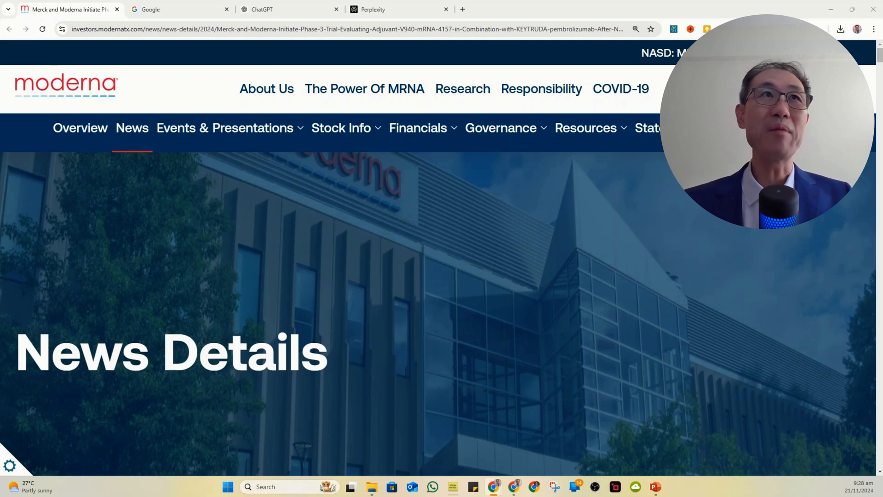
# Step: Read the Merck and Moderna Phase 3 INTerpath-009 lung cancer trial press release
pyautogui.scroll(-3)
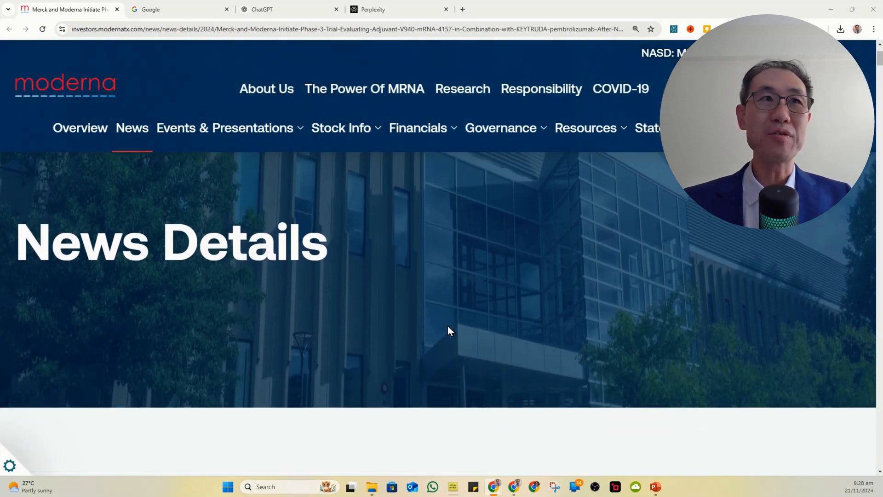
pyautogui.scroll(-3)
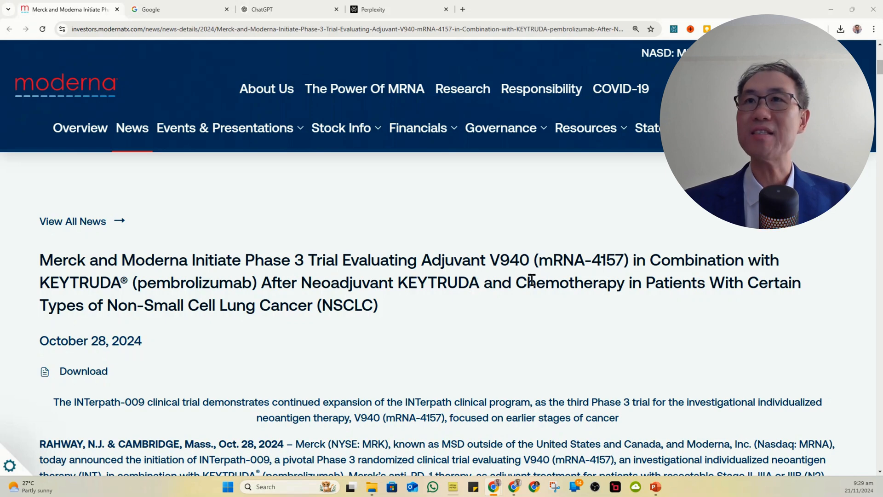
pyautogui.moveTo(584, 337)
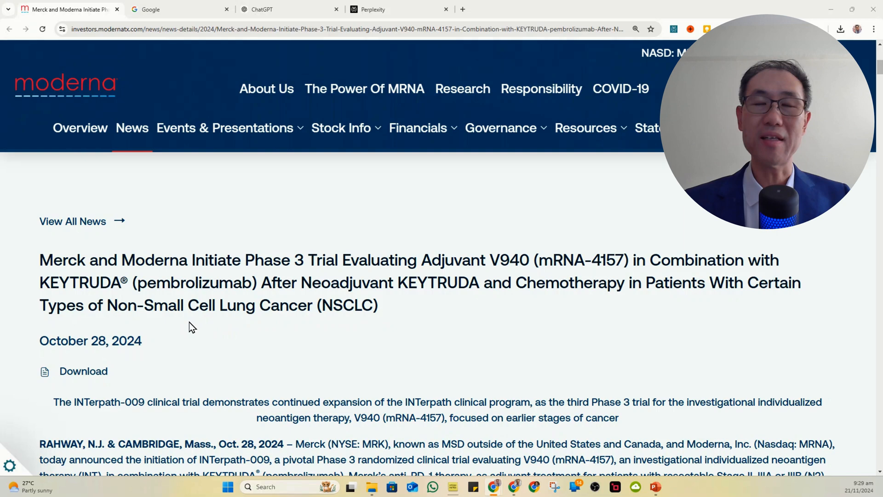
pyautogui.moveTo(235, 327)
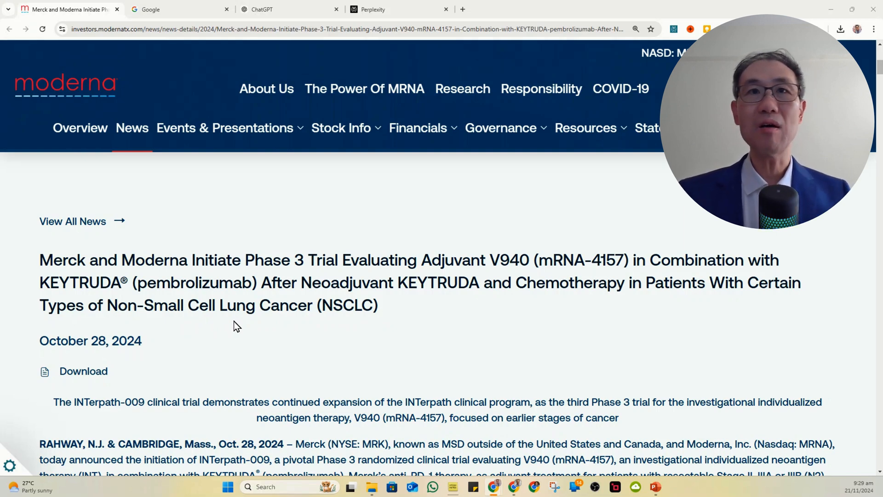
pyautogui.scroll(-3)
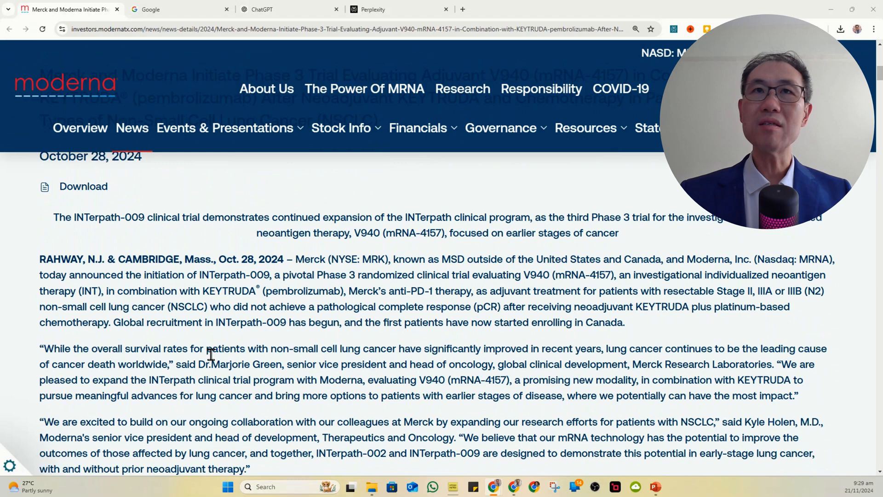
pyautogui.scroll(-3)
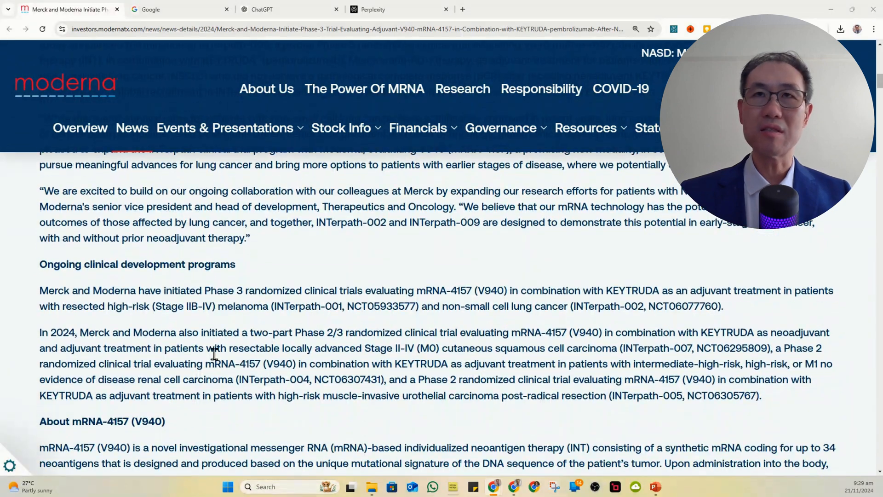
pyautogui.scroll(-3)
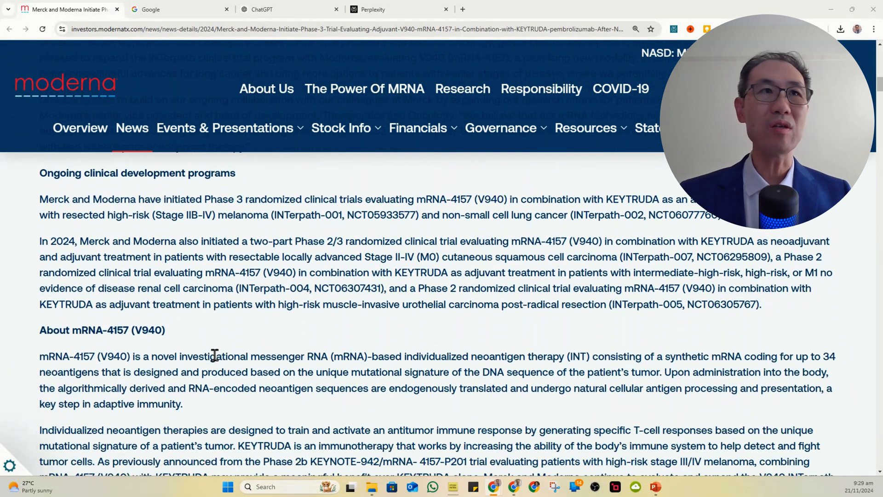
pyautogui.scroll(-3)
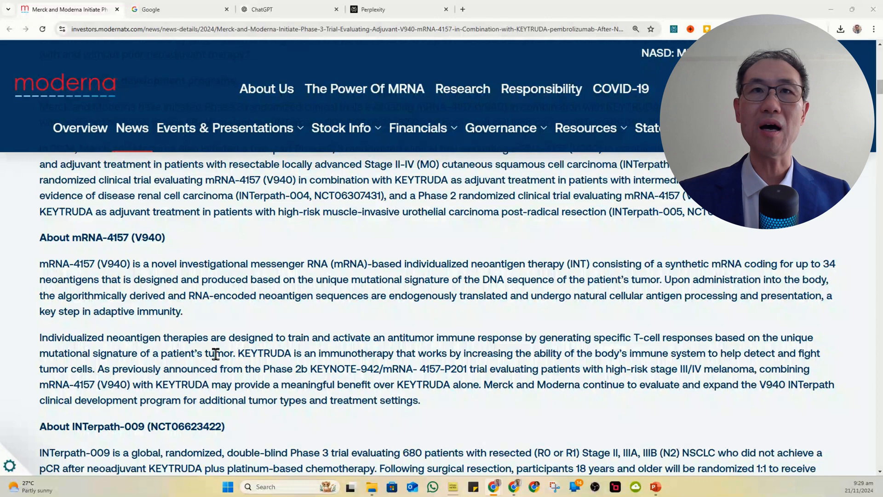
pyautogui.scroll(-3)
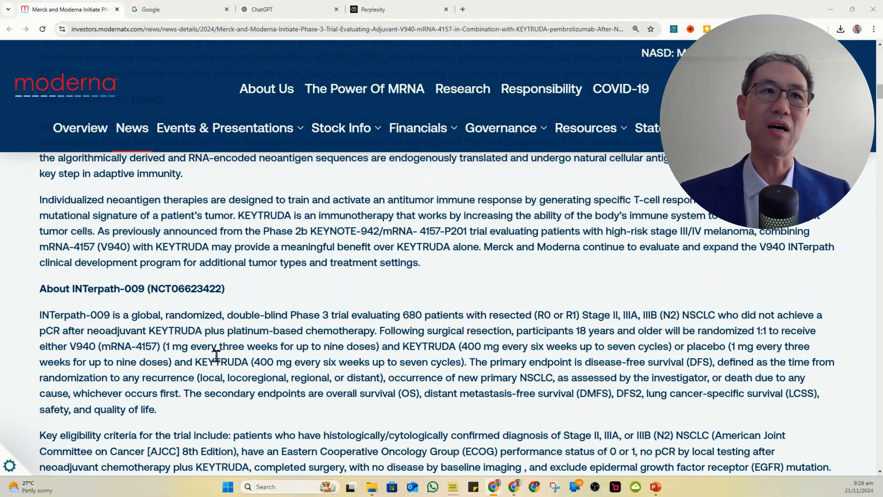
pyautogui.scroll(-3)
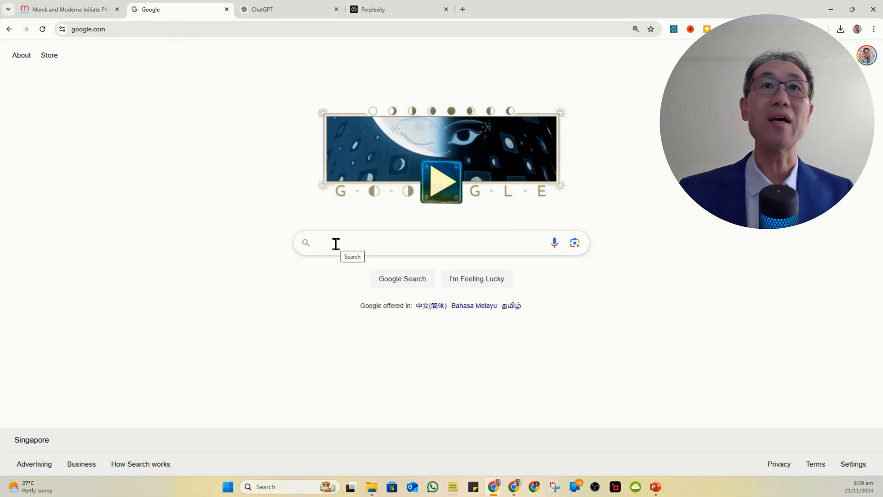
# Step: Search Google for 'Moderna and cancer treatment with AI' and review the results
pyautogui.write('Moderna and cancer treatment with AI')
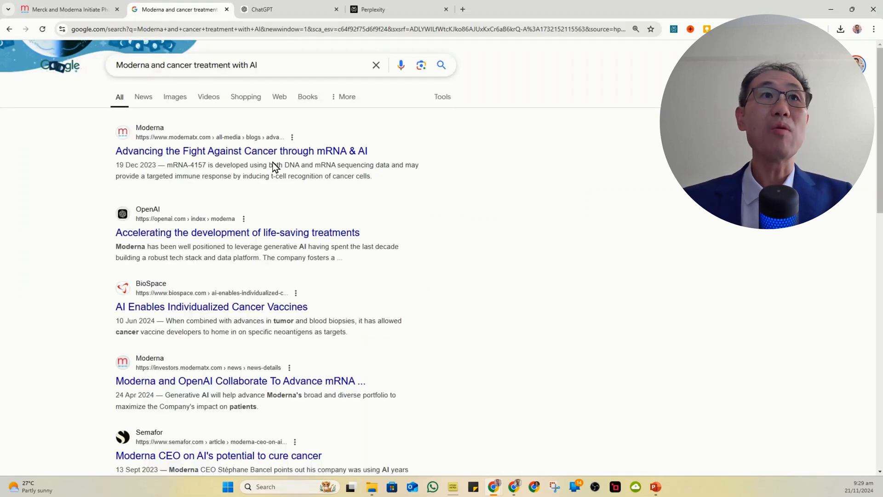
pyautogui.scroll(-3)
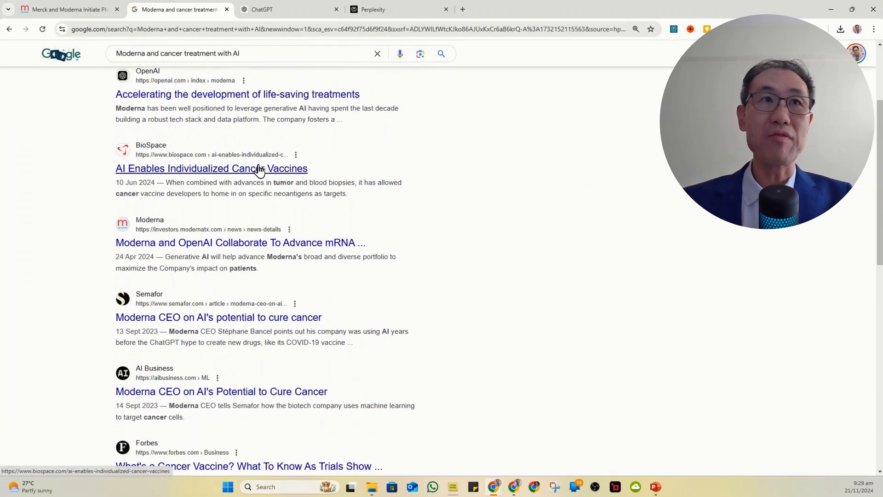
pyautogui.scroll(-3)
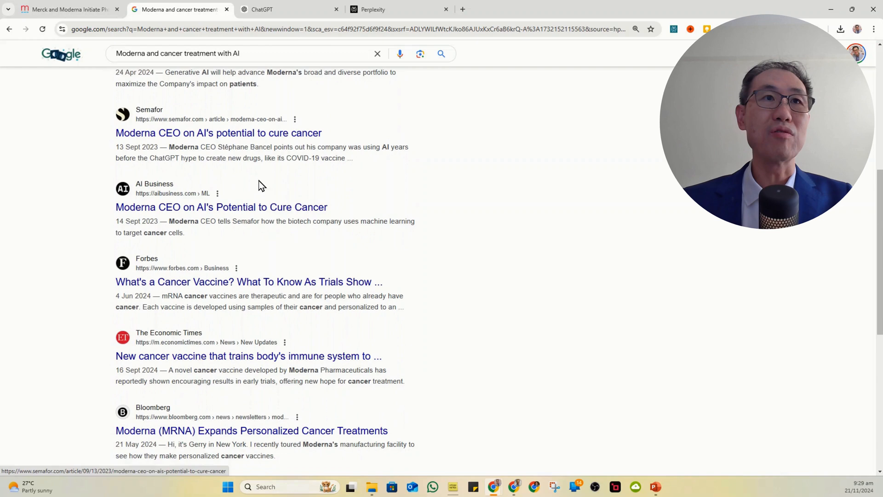
pyautogui.scroll(-3)
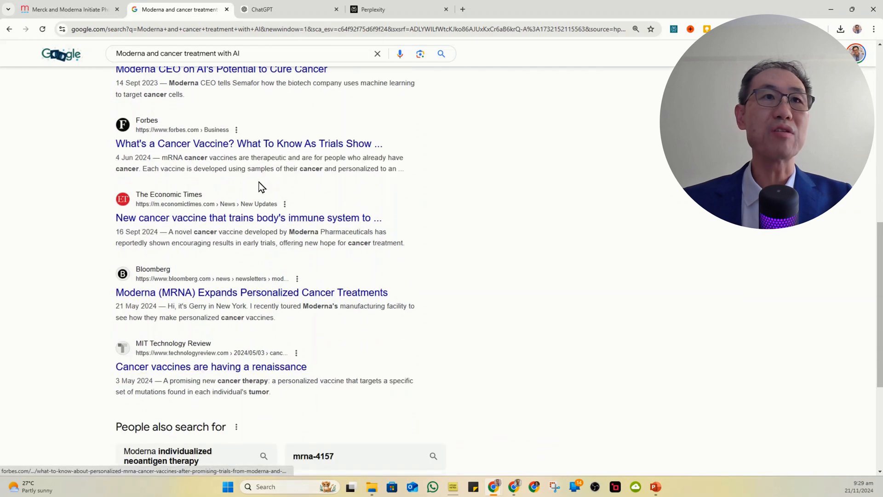
pyautogui.scroll(-3)
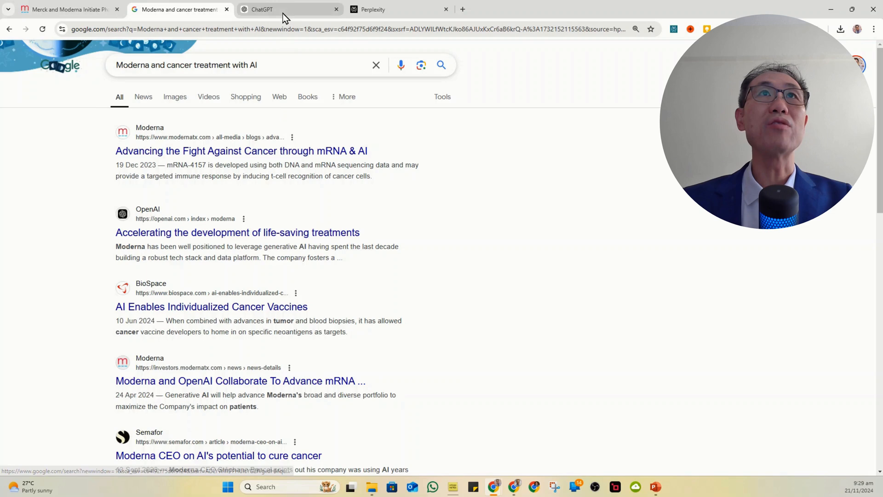
# Step: Ask ChatGPT 'Moderna and cancer treatment with AI' and get its sourced summary
pyautogui.click(290, 9)
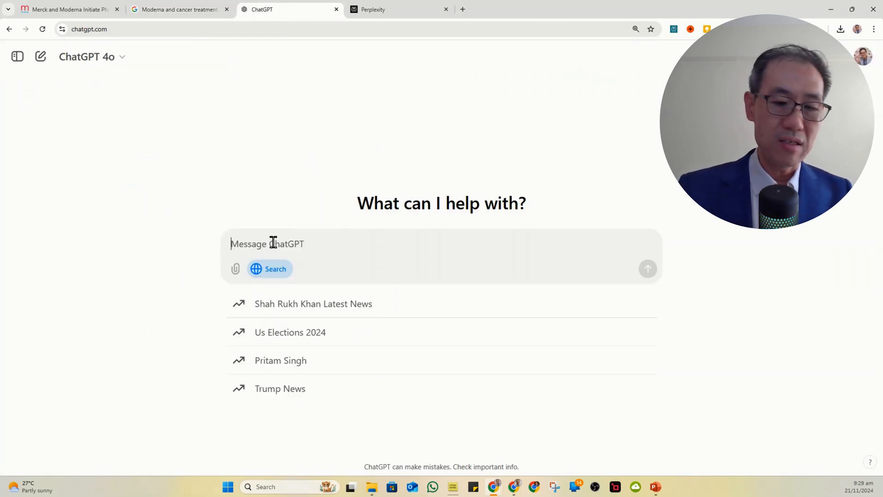
pyautogui.write('Moderna and cancer treatment with AI')
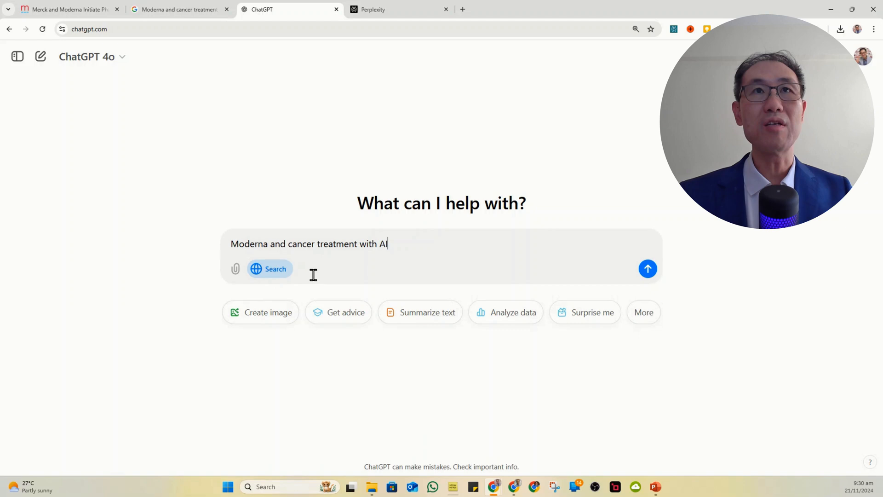
pyautogui.moveTo(311, 282)
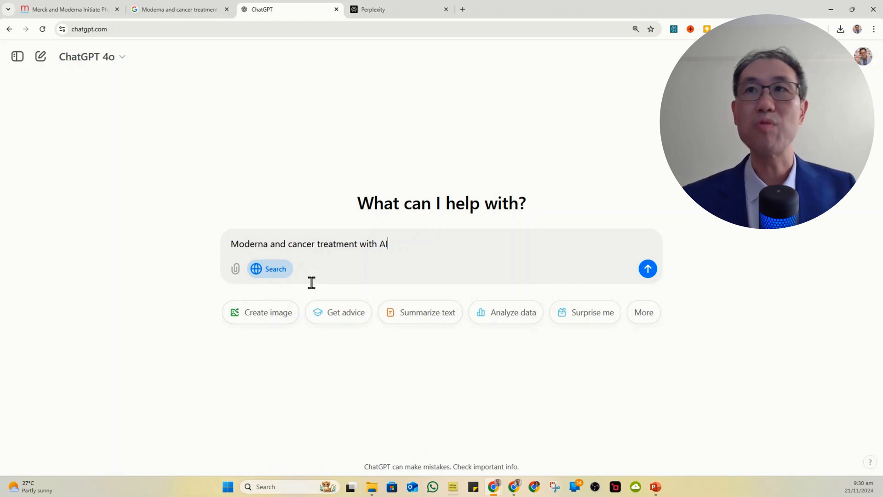
pyautogui.click(648, 269)
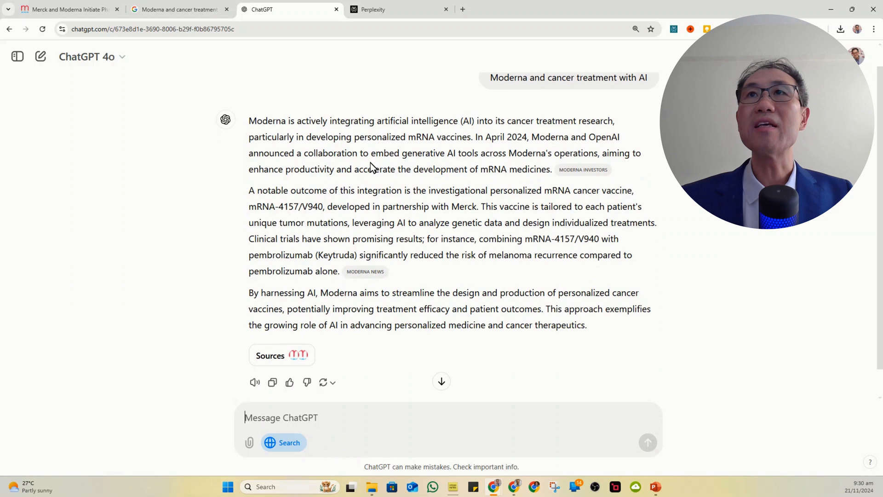
pyautogui.moveTo(583, 169)
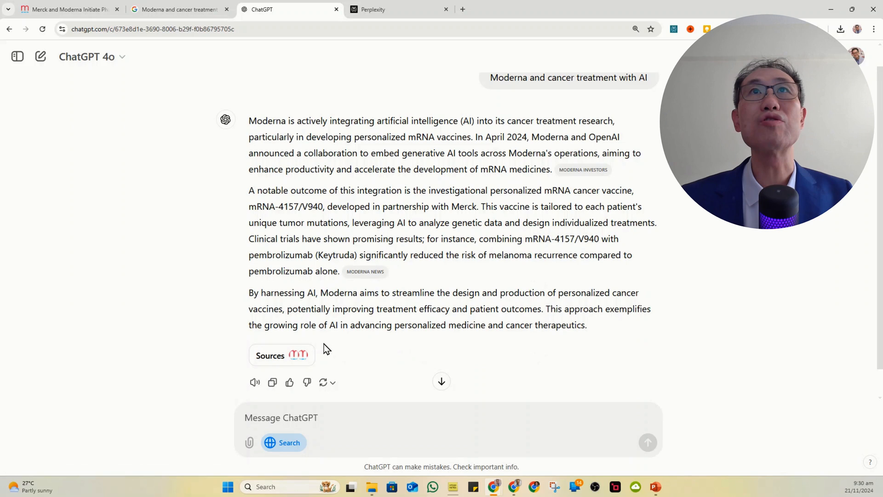
pyautogui.click(389, 10)
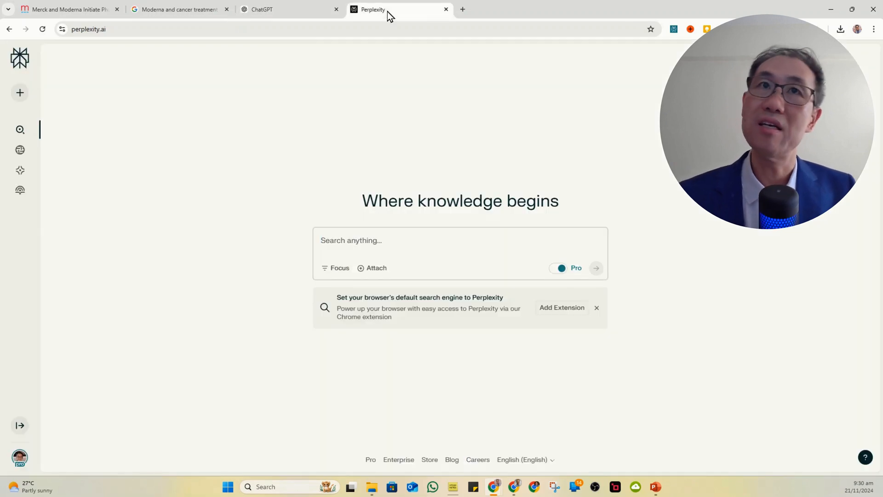
# Step: Ask Perplexity 'Moderna and cancer treatment with AI' and read the answer to its related questions
pyautogui.write('Moderna and cancer treatment with AI')
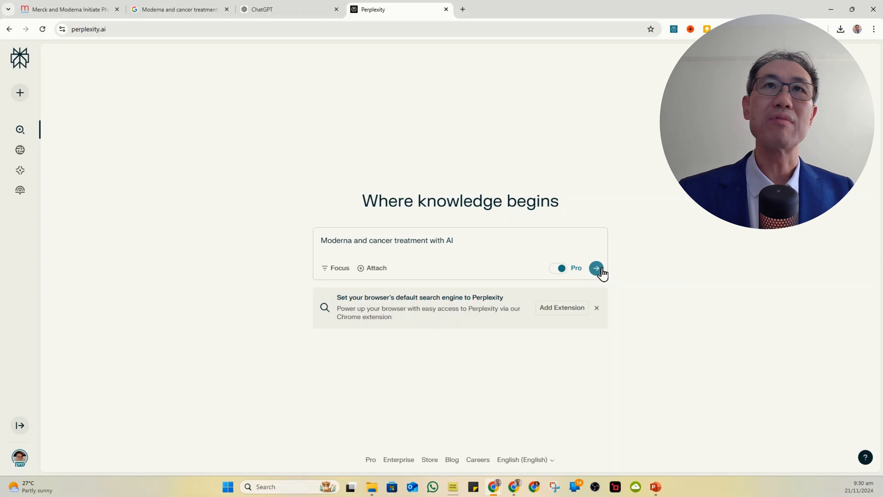
pyautogui.click(596, 267)
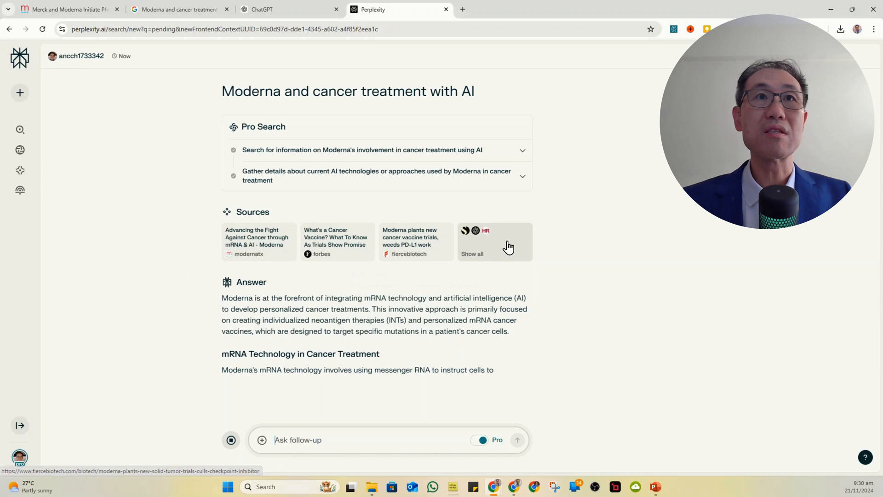
pyautogui.scroll(-3)
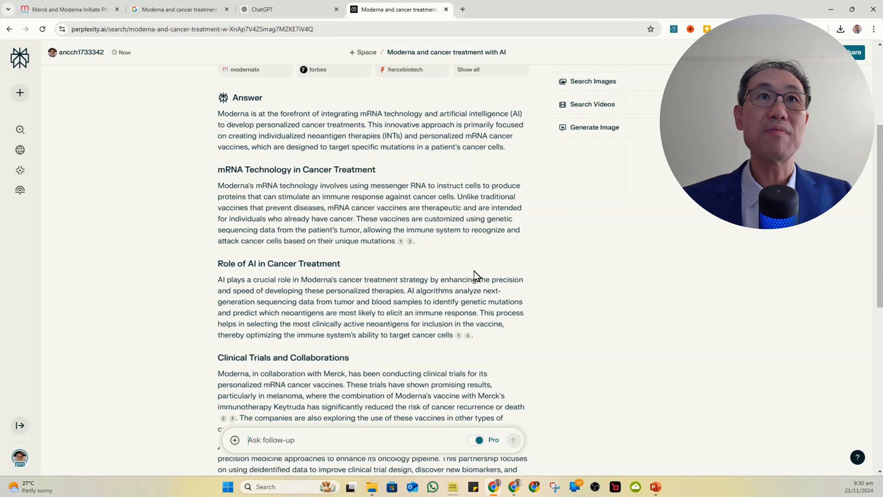
pyautogui.scroll(-3)
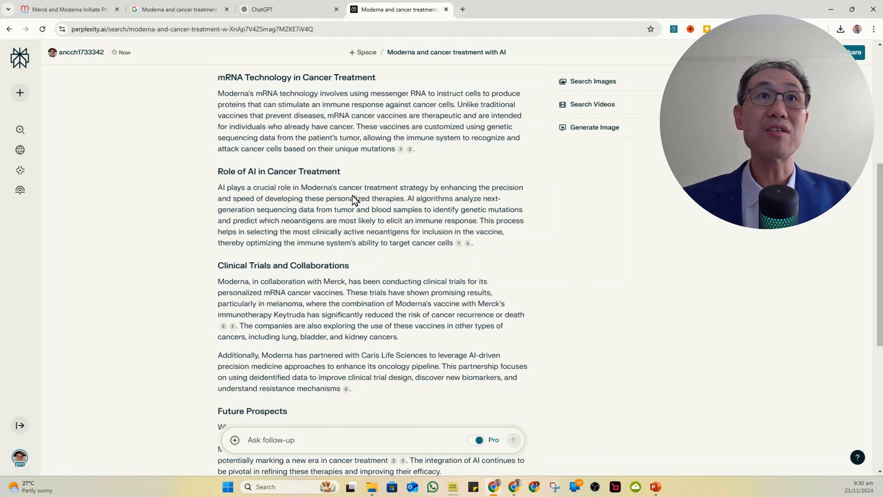
pyautogui.scroll(-3)
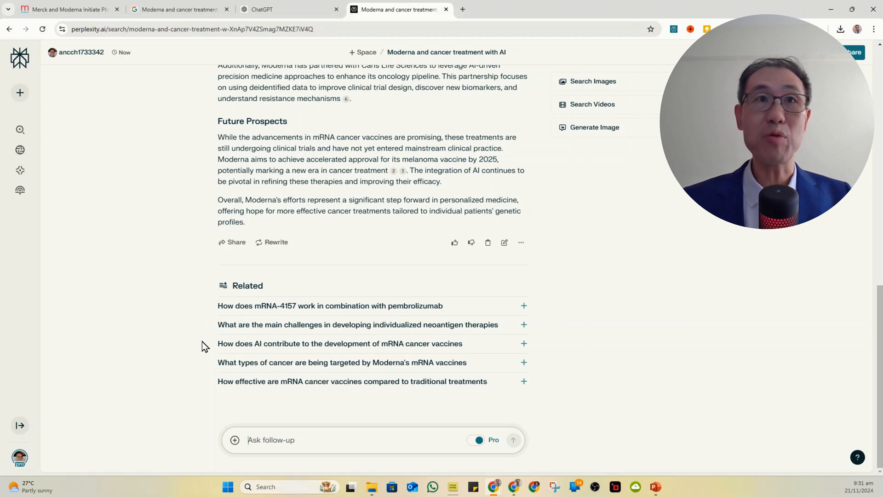
pyautogui.moveTo(201, 374)
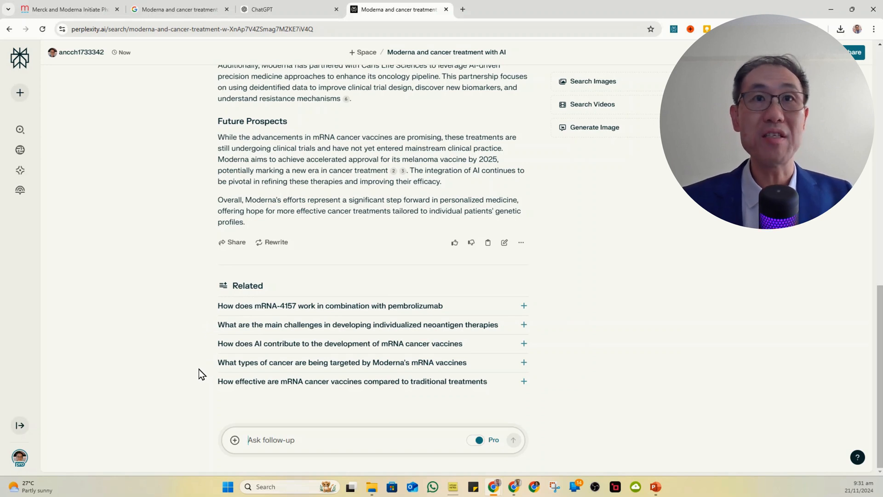
pyautogui.moveTo(258, 381)
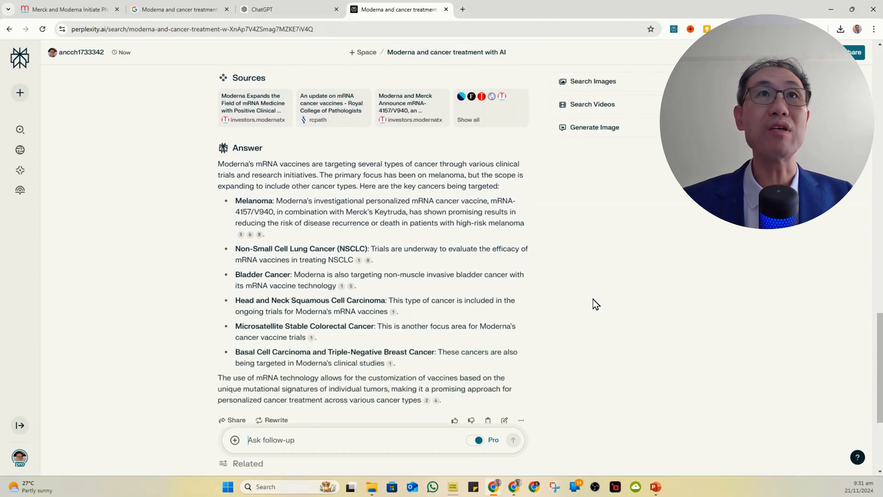
# Step: Read the follow-up answer on cancers targeted by Moderna's mRNA vaccines
pyautogui.scroll(-3)
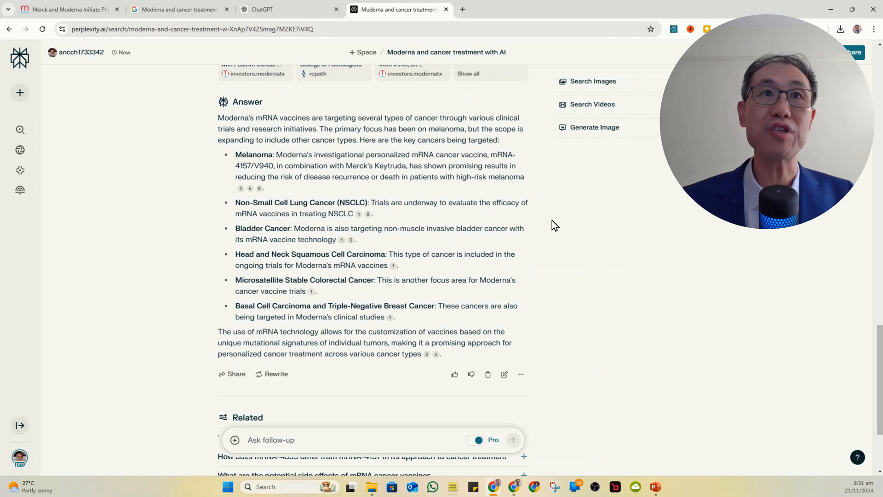
pyautogui.scroll(-3)
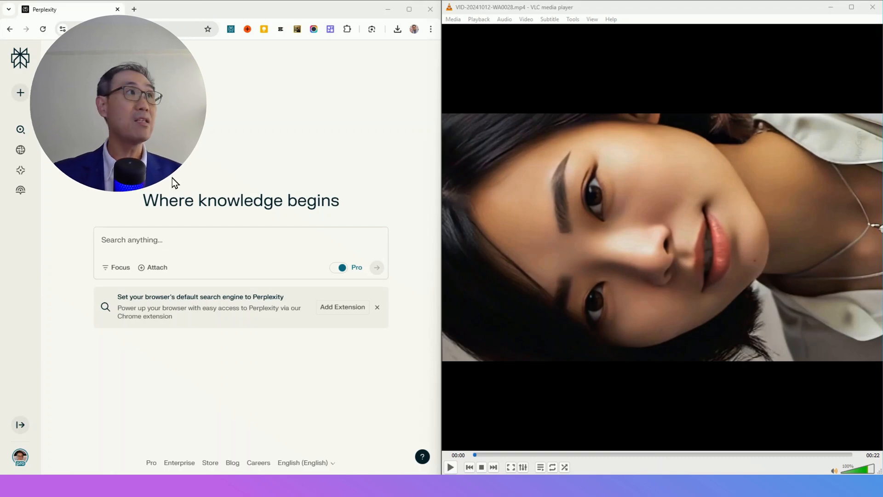
# Step: Ask Perplexity for detailed step-by-step instructions on rotating a video in VLC
pyautogui.write('I have a video clip; how do I rotate video in VLC? Give me a step by step detailed instructions')
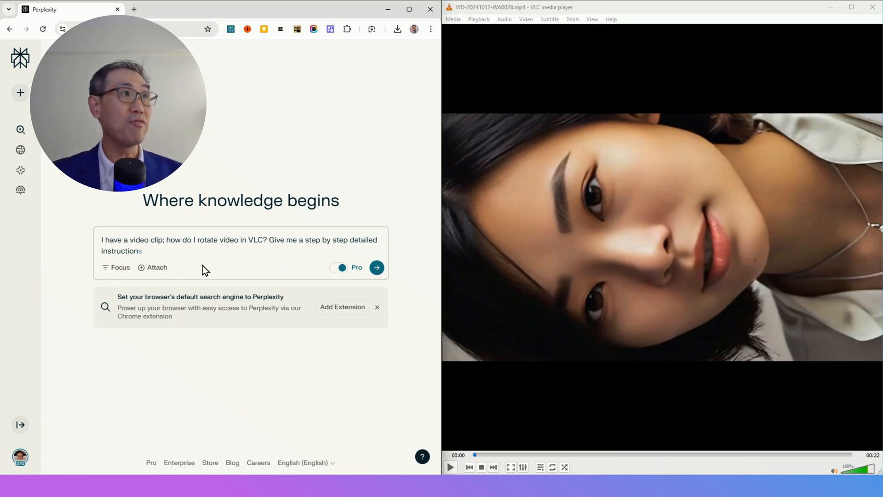
pyautogui.moveTo(299, 255)
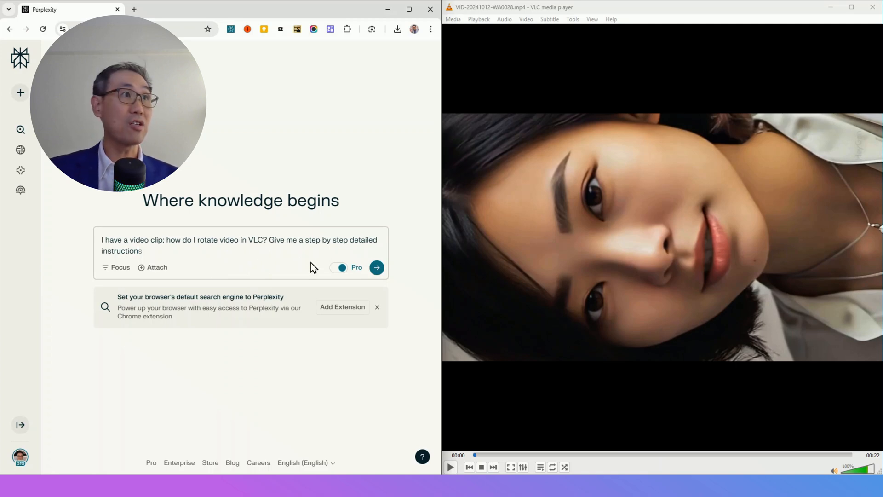
pyautogui.click(376, 267)
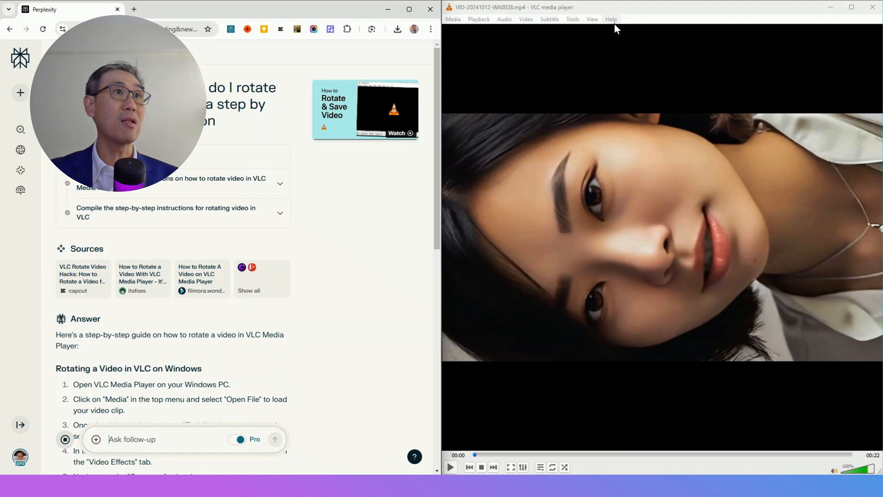
pyautogui.moveTo(338, 318)
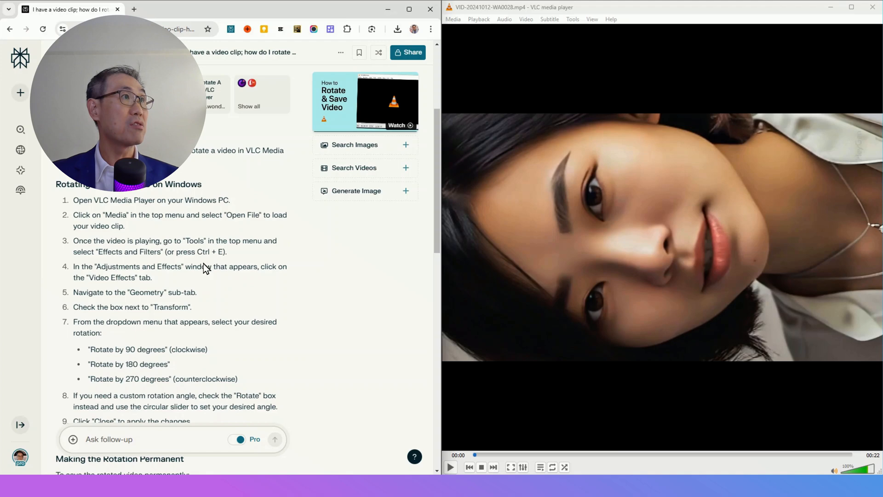
# Step: Enable Transform under Video Effects > Geometry in VLC's Effects and Filters
pyautogui.click(572, 18)
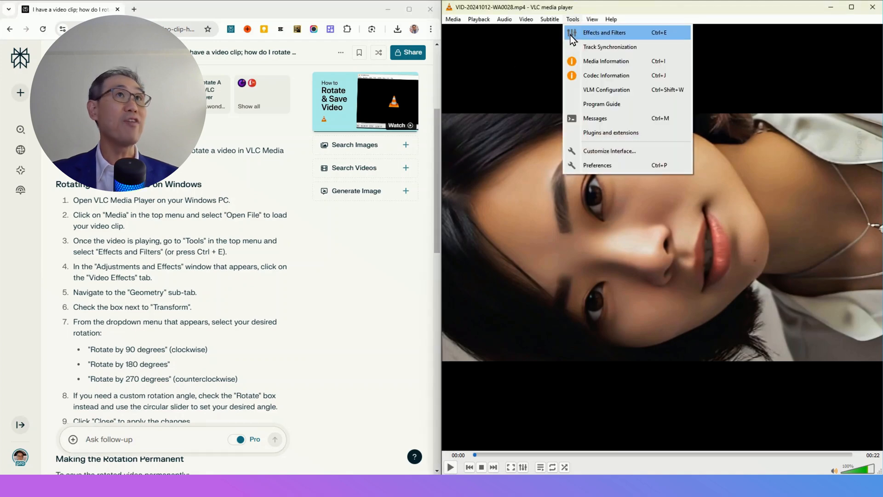
pyautogui.click(605, 32)
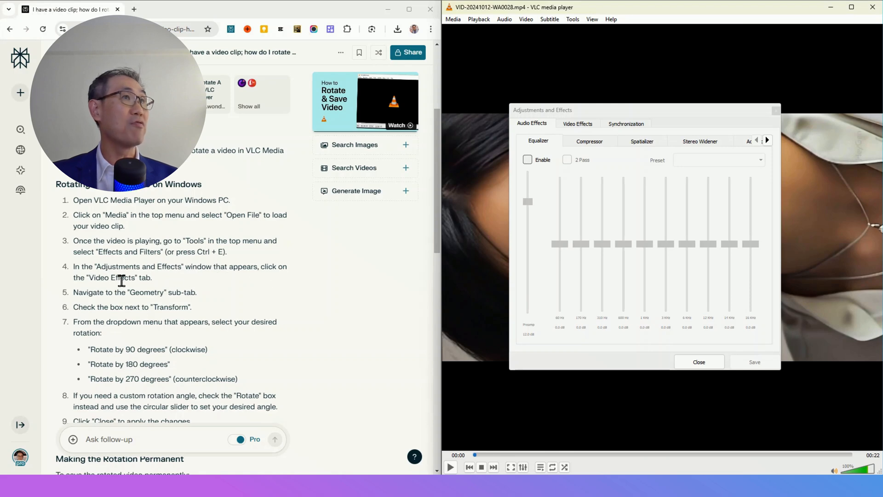
pyautogui.click(577, 124)
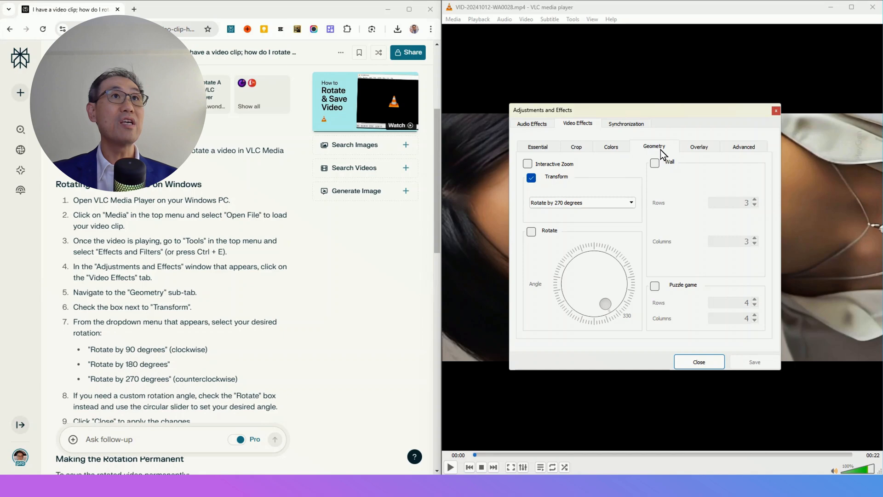
pyautogui.click(530, 177)
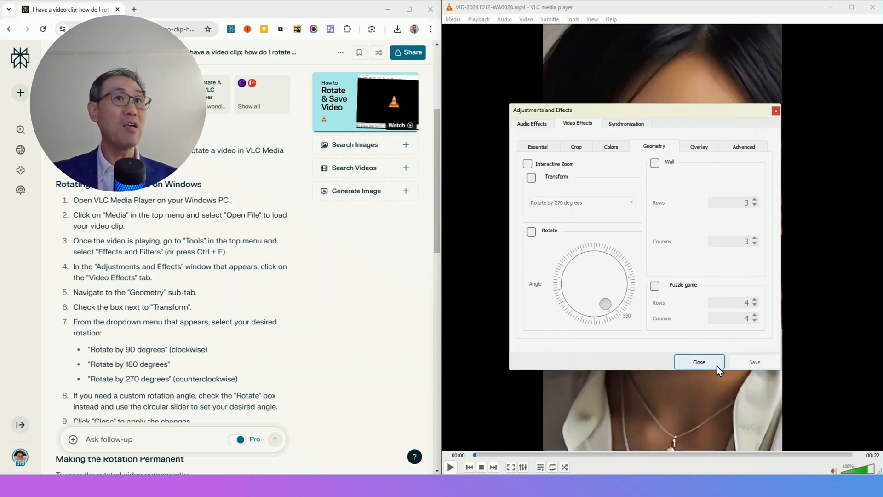
# Step: Close VLC's effects dialog and read the guide's 'Making the Rotation Permanent' and Mac sections
pyautogui.click(699, 362)
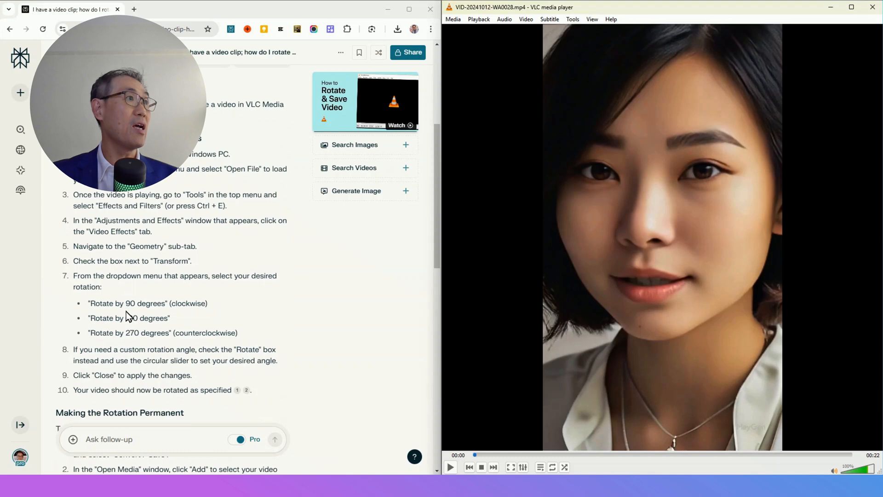
pyautogui.scroll(-3)
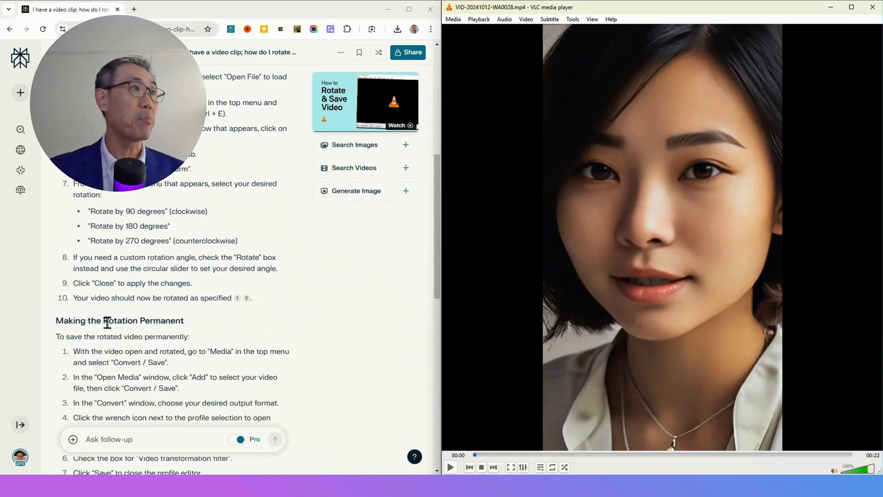
pyautogui.scroll(-3)
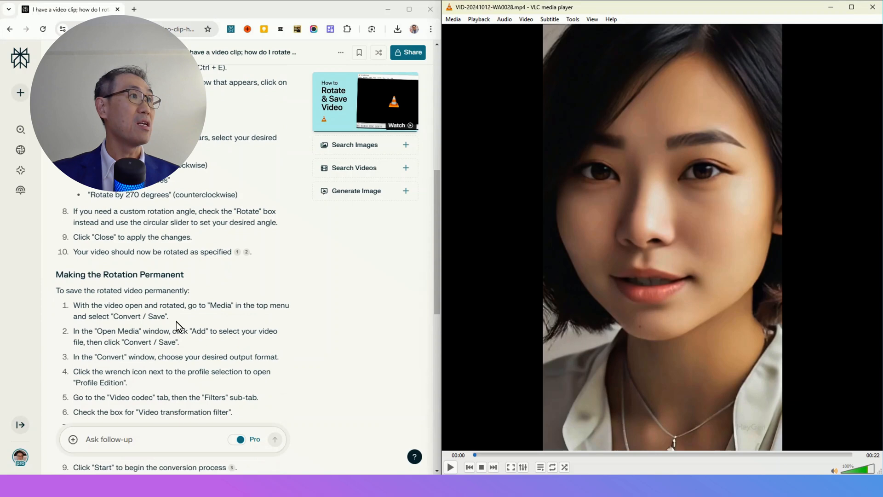
pyautogui.scroll(-3)
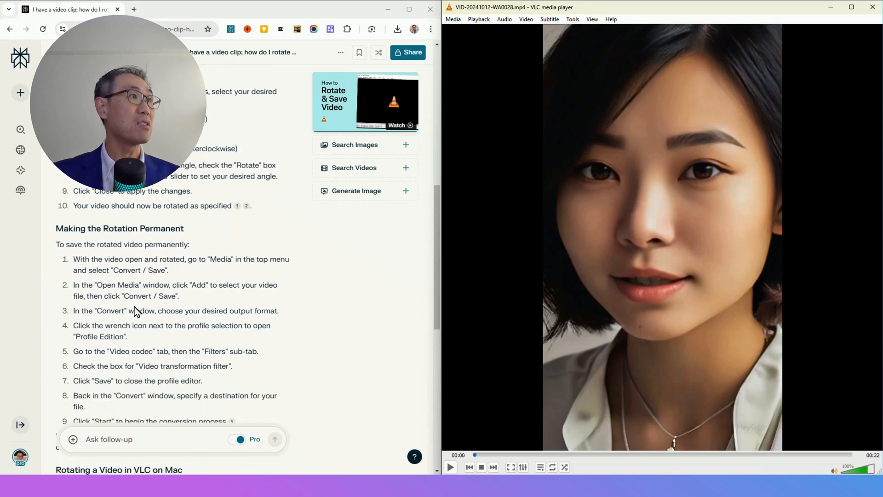
pyautogui.moveTo(143, 367)
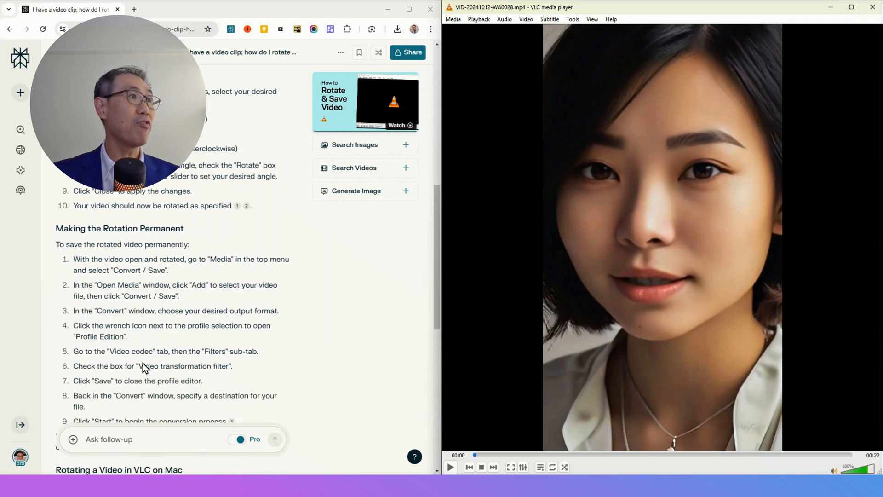
pyautogui.scroll(-3)
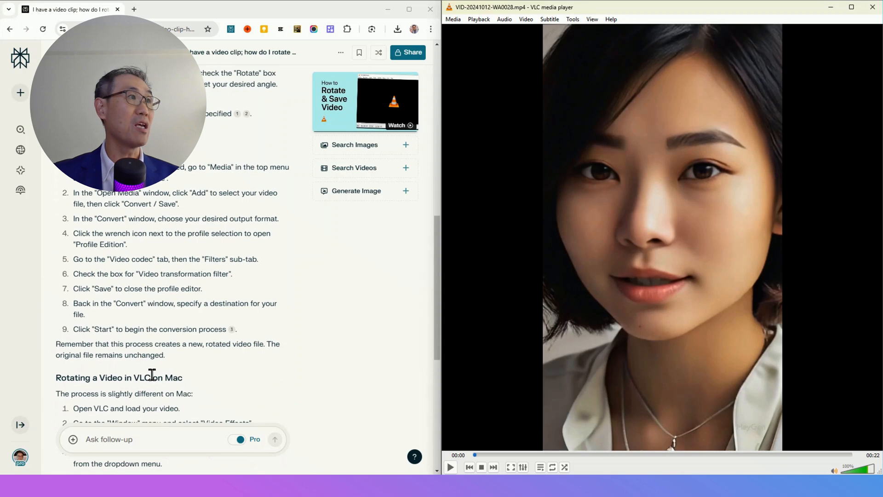
pyautogui.scroll(-3)
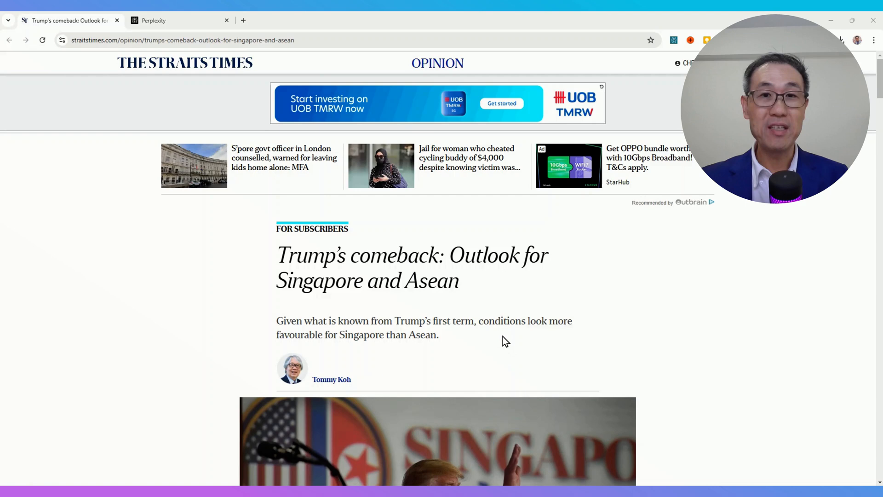
# Step: Read the Straits Times Trump's comeback article through its Asean section
pyautogui.scroll(-3)
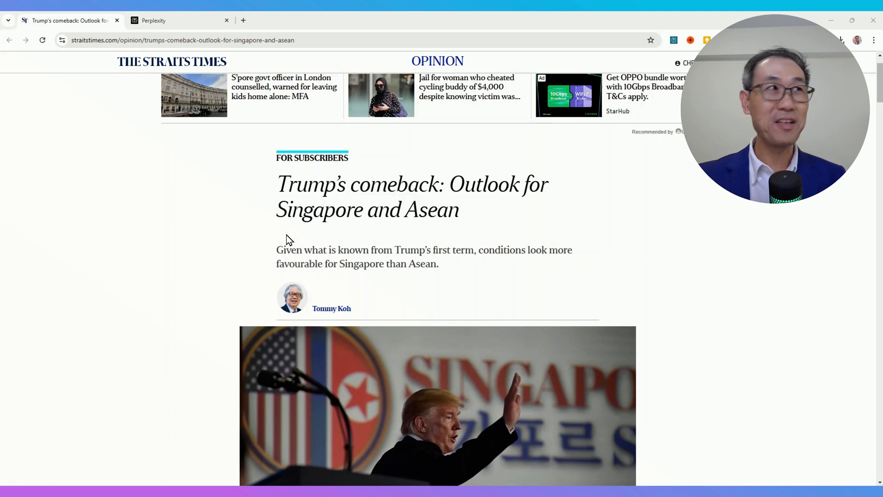
pyautogui.scroll(-3)
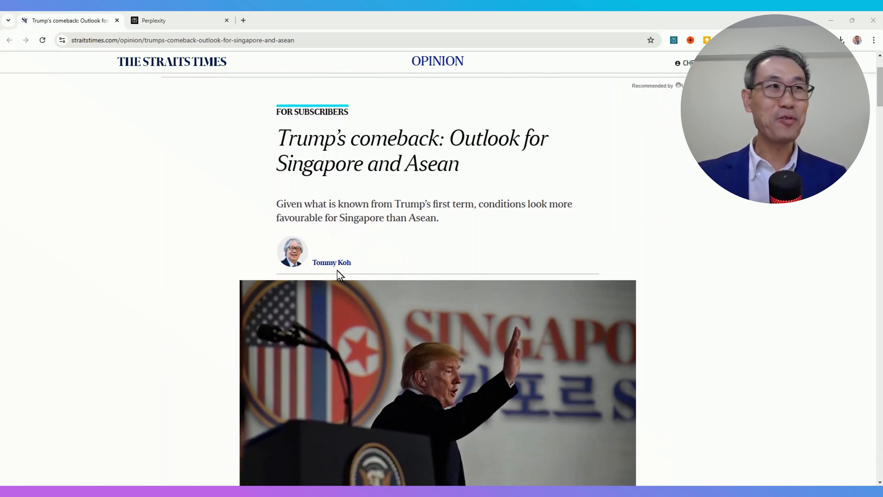
pyautogui.scroll(-3)
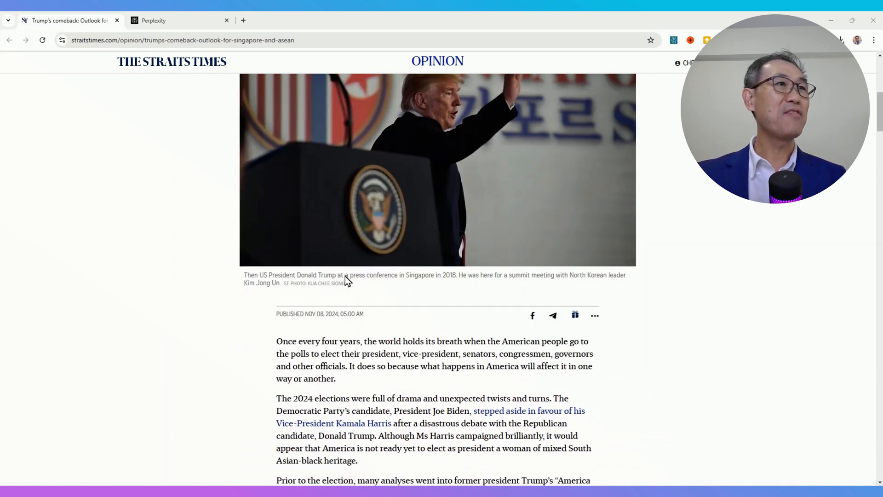
pyautogui.scroll(-3)
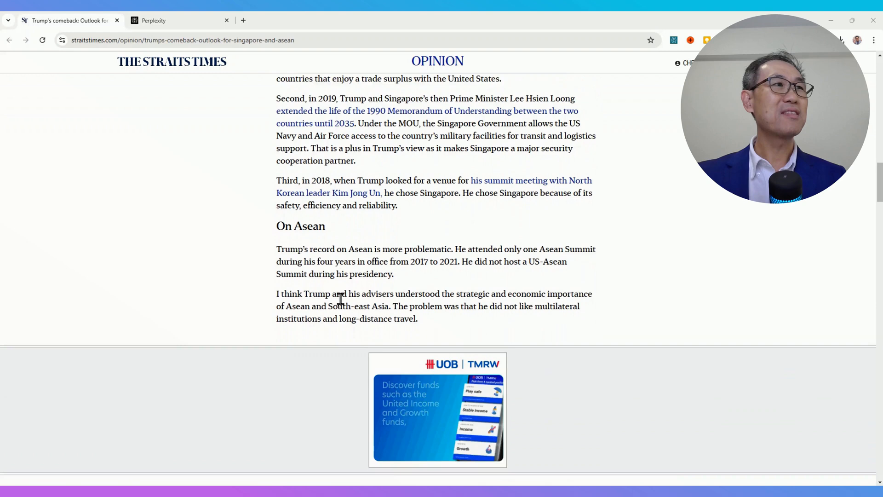
pyautogui.scroll(-3)
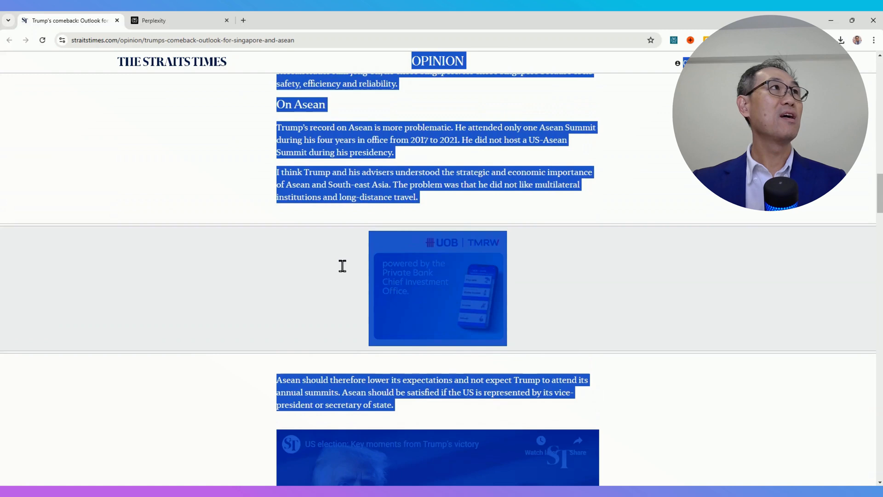
pyautogui.click(154, 20)
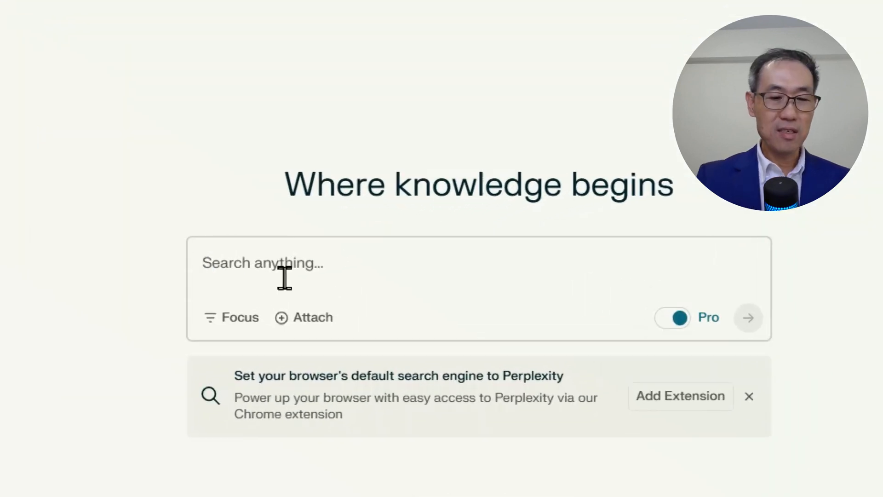
# Step: Paste the article into Perplexity and ask it to 'Summarize the key points'
pyautogui.click(304, 317)
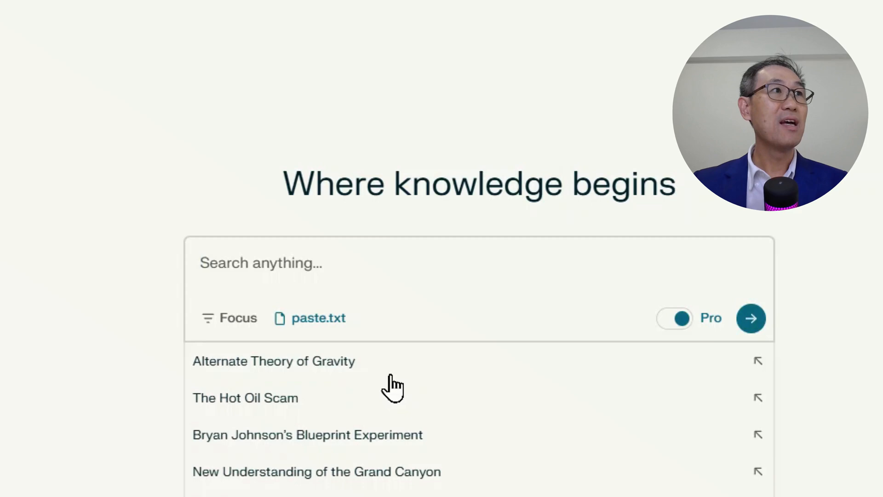
pyautogui.write('Su')
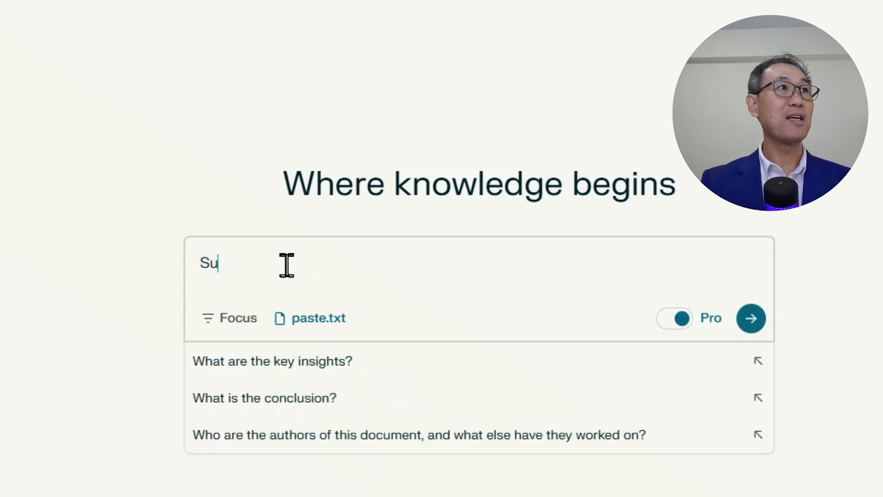
pyautogui.click(751, 318)
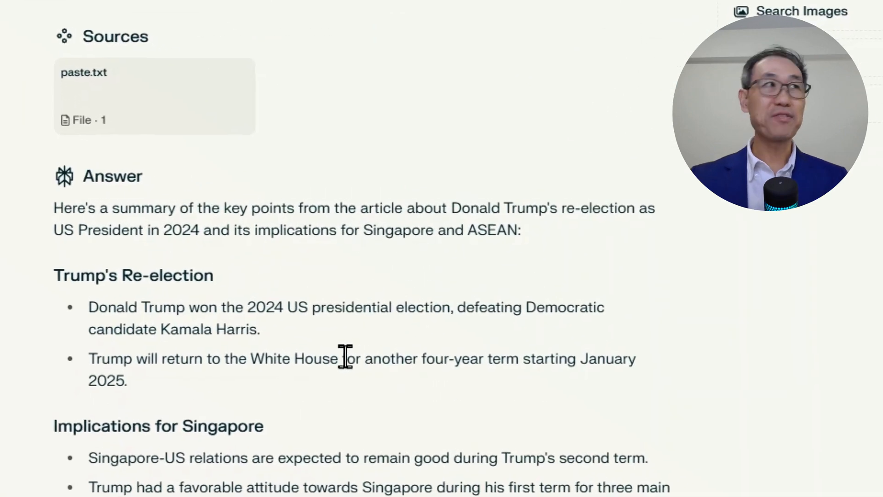
pyautogui.moveTo(304, 259)
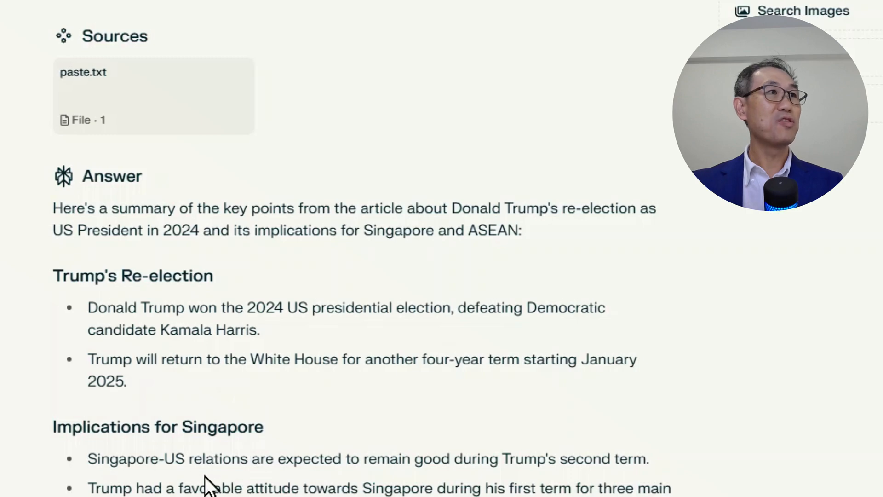
pyautogui.moveTo(251, 482)
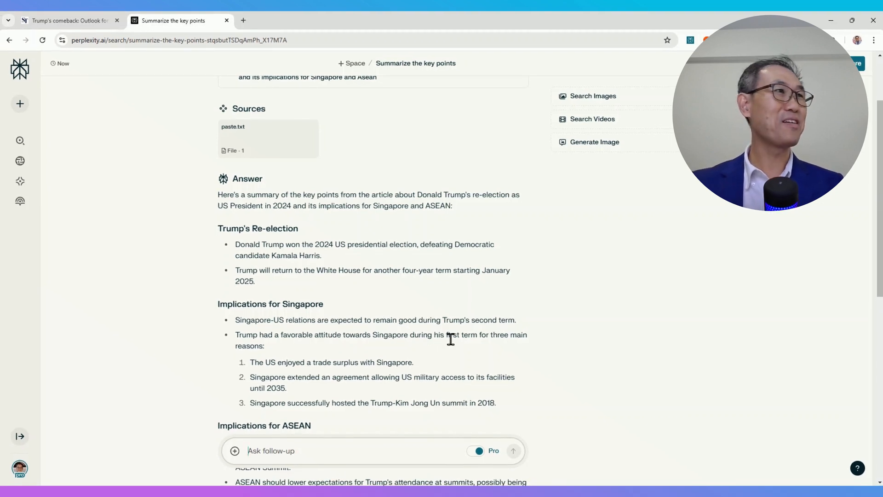
pyautogui.scroll(-3)
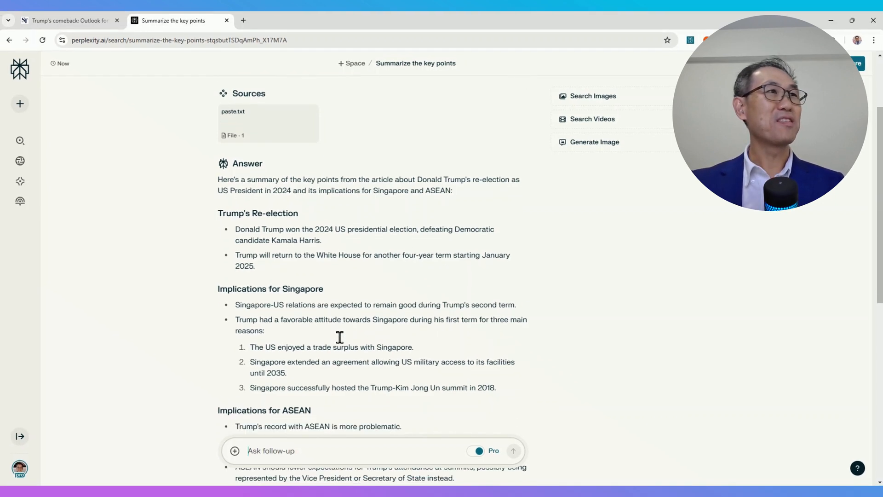
pyautogui.scroll(-3)
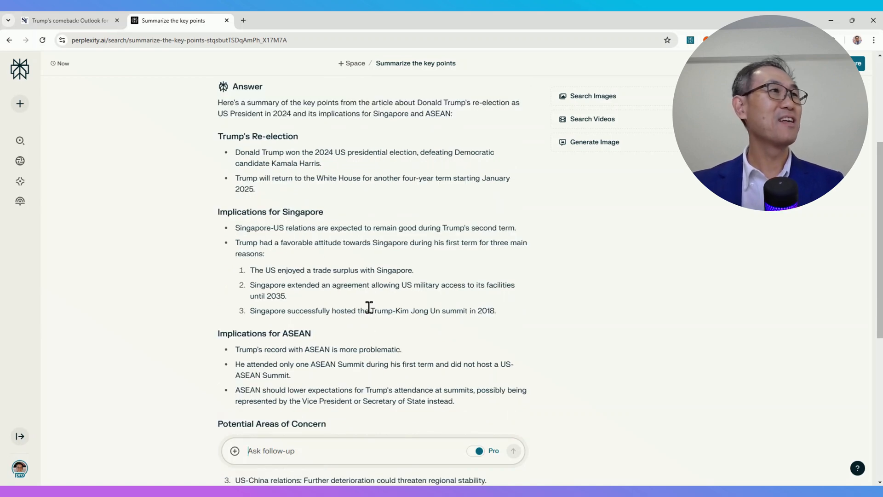
pyautogui.scroll(-3)
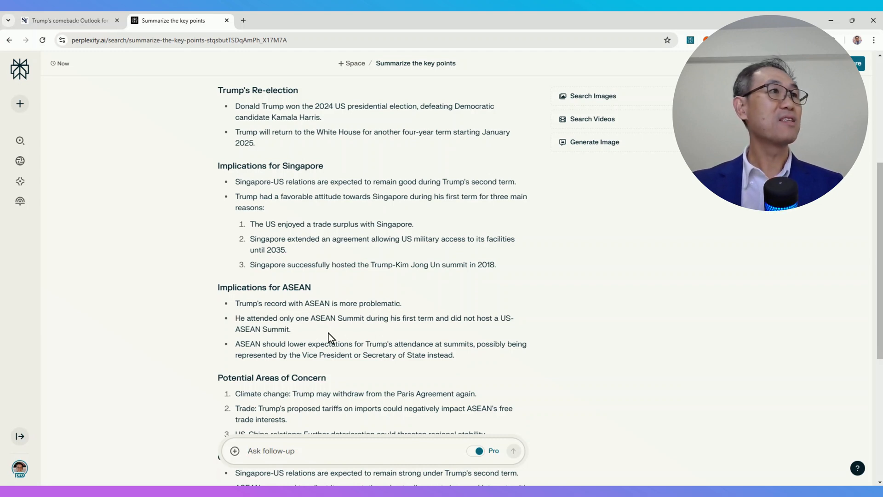
pyautogui.scroll(-3)
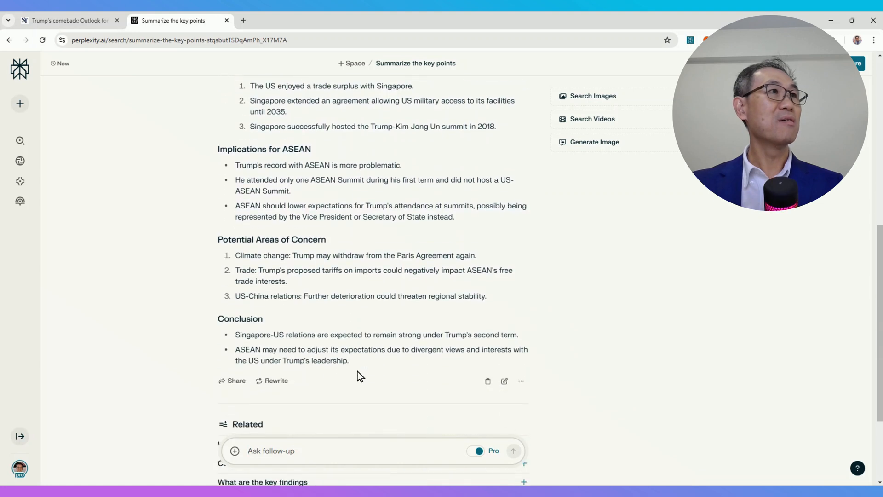
pyautogui.scroll(-3)
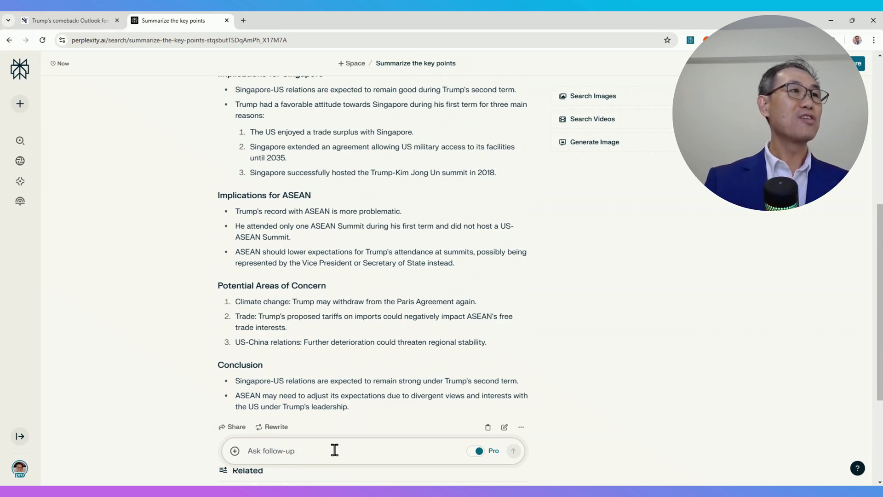
# Step: Ask why Trump's ASEAN record is more problematic and scroll through the cited answer
pyautogui.write('Why is Trumps')
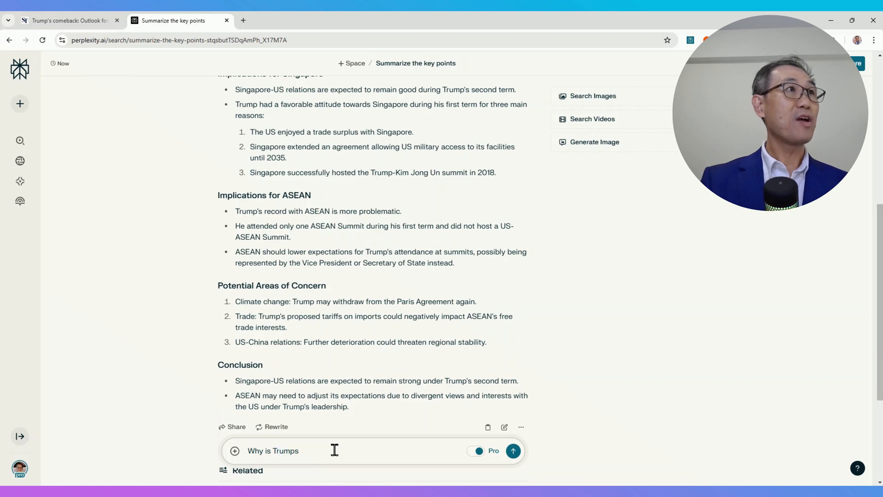
pyautogui.write('record with')
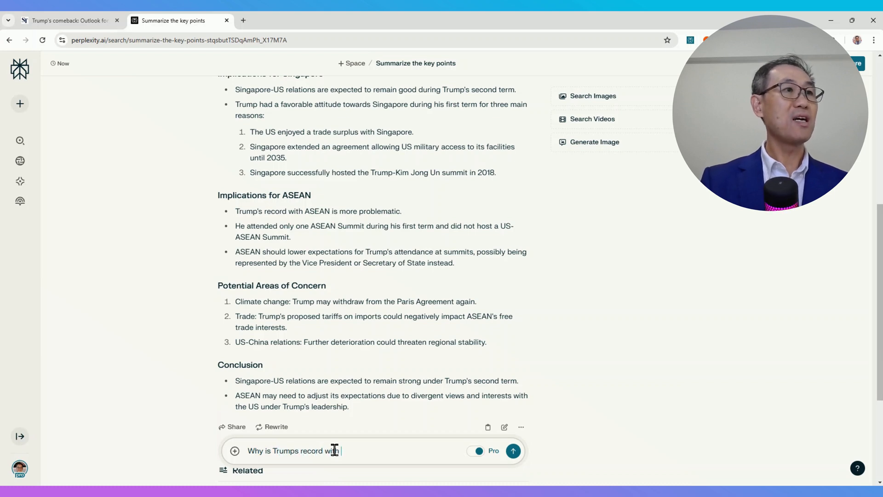
pyautogui.write('Asean more pr')
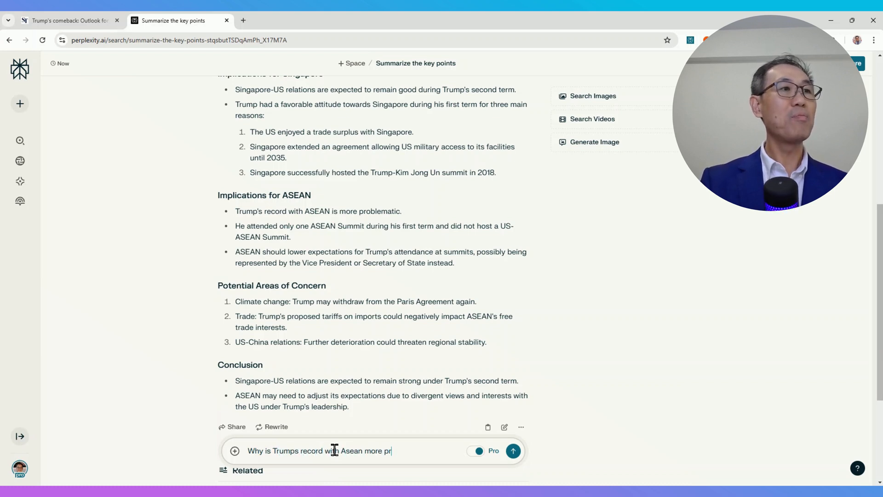
pyautogui.click(514, 451)
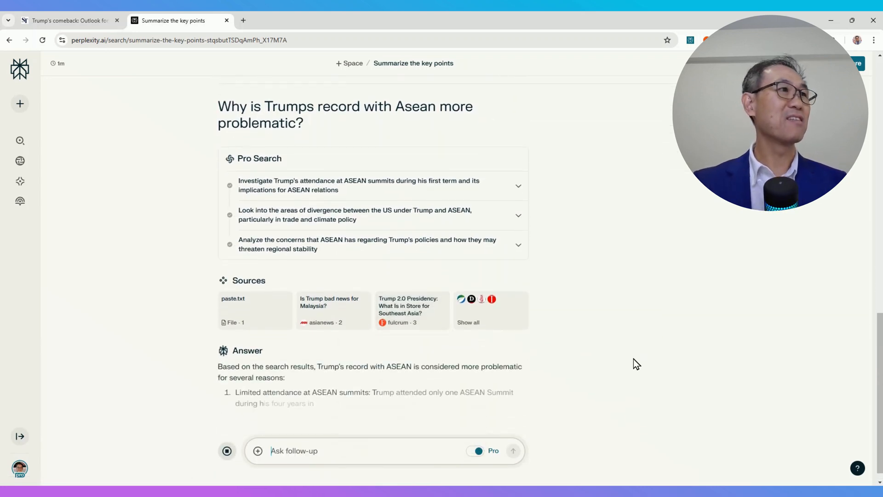
pyautogui.scroll(-3)
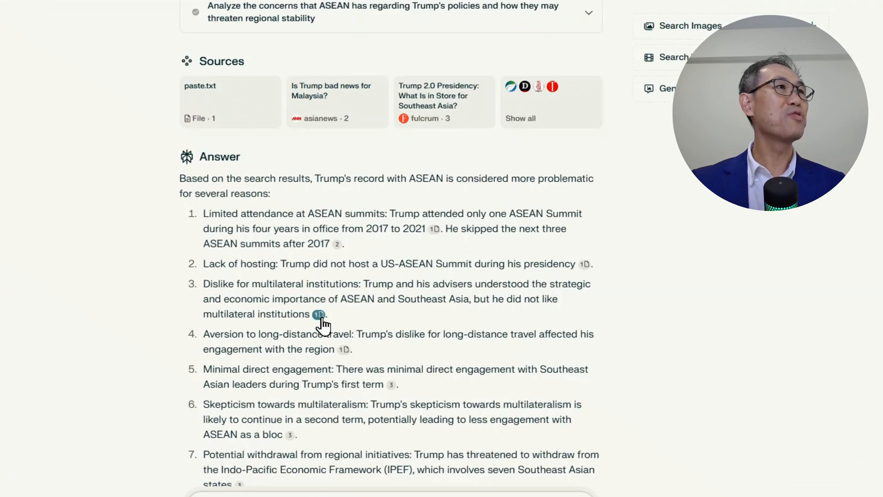
pyautogui.scroll(-3)
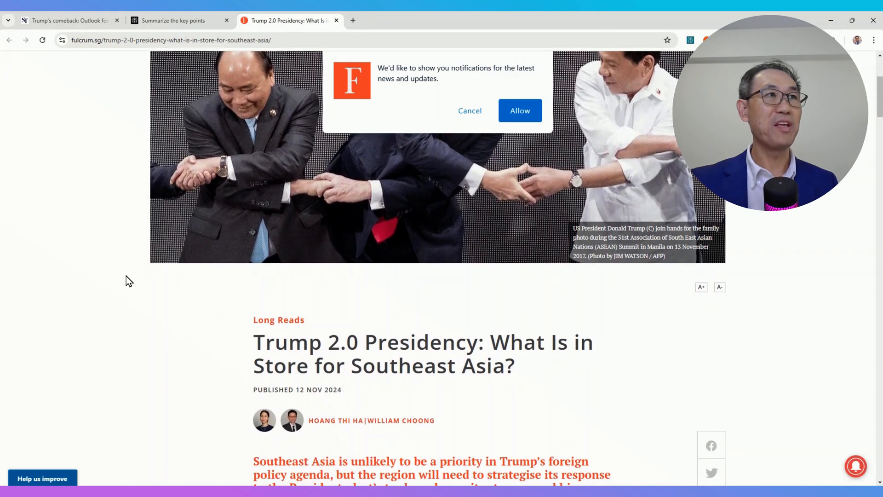
pyautogui.scroll(-3)
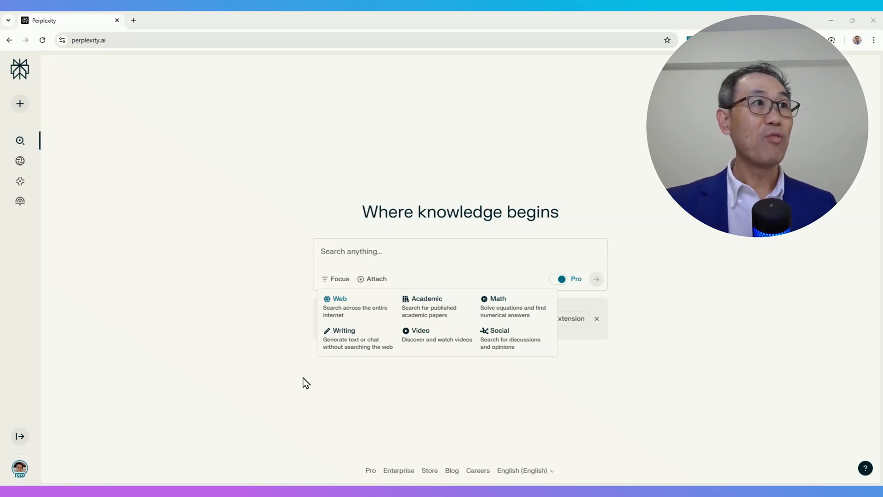
pyautogui.moveTo(341, 297)
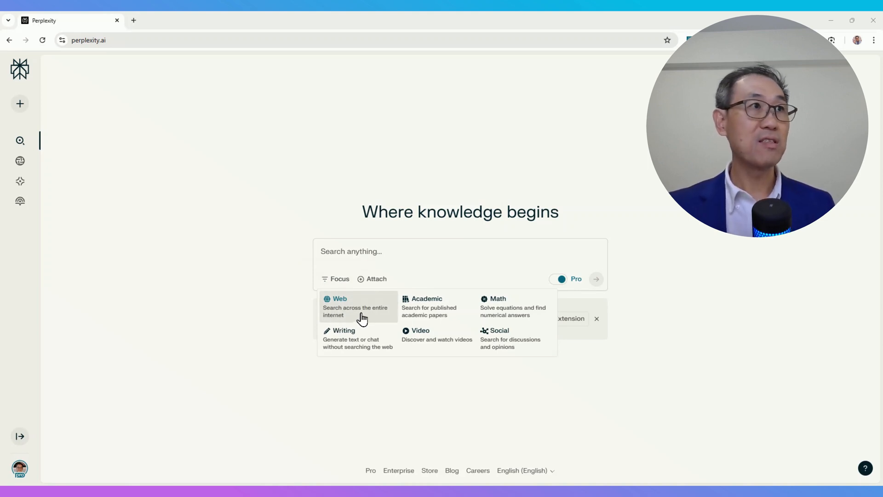
pyautogui.moveTo(441, 316)
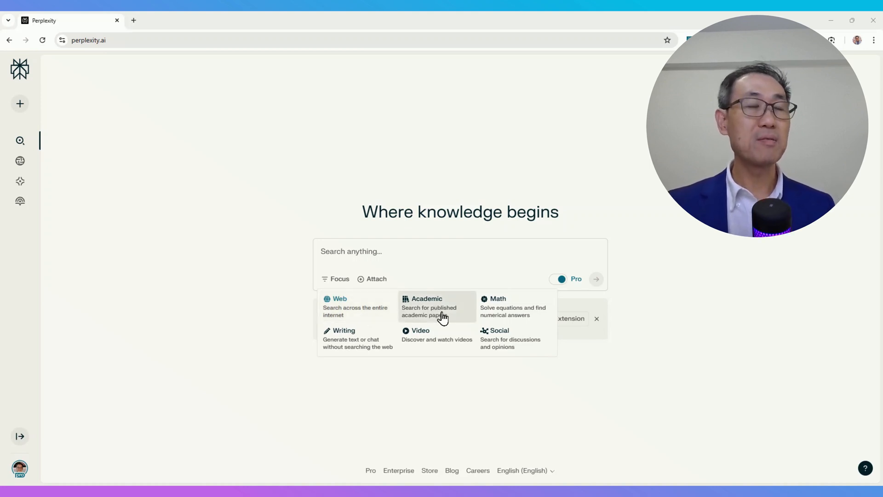
pyautogui.moveTo(516, 307)
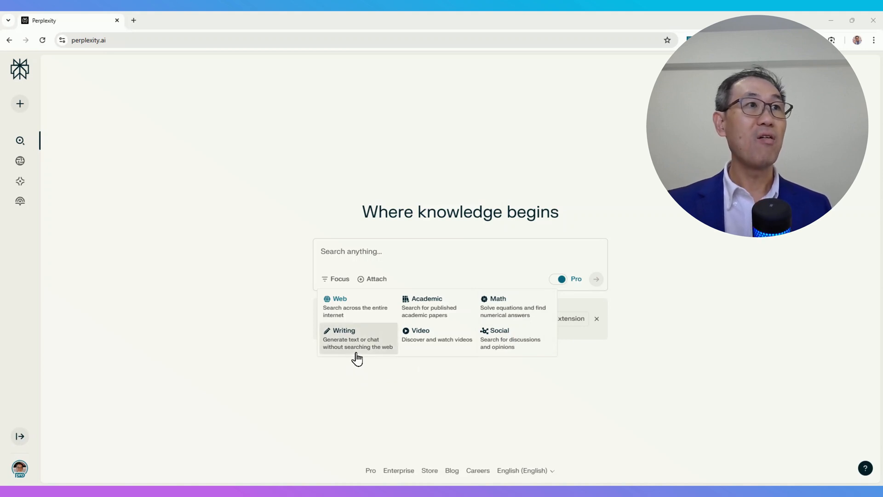
pyautogui.moveTo(426, 338)
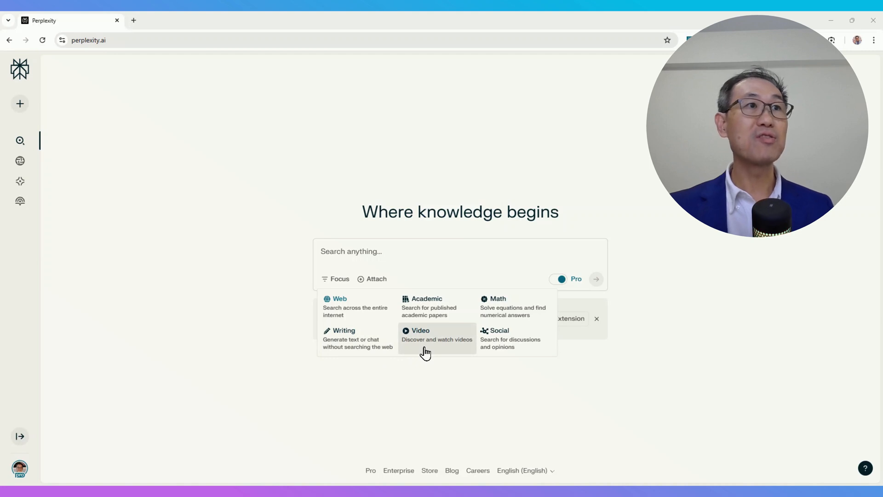
pyautogui.moveTo(514, 338)
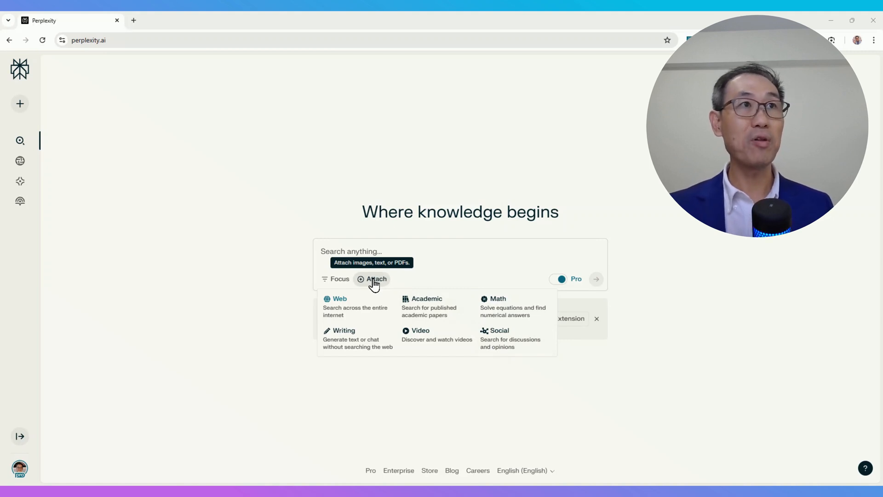
# Step: Dismiss the Focus mode choices, leaving the empty search box with suggested topics
pyautogui.click(460, 251)
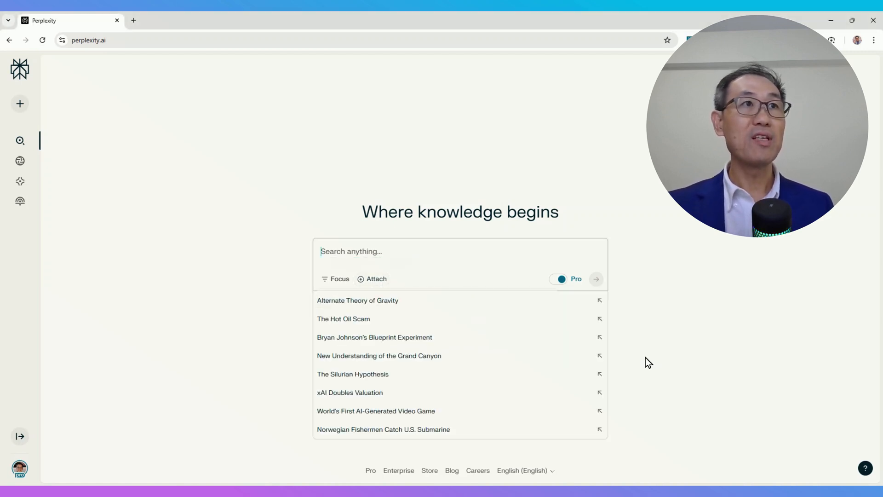